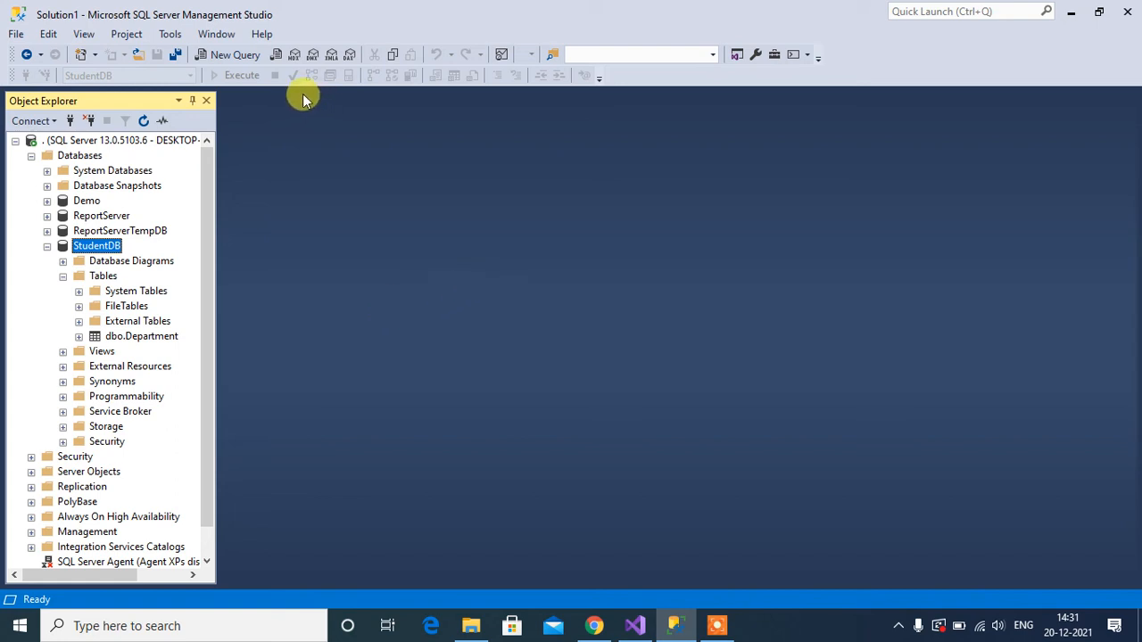
# Open a new StudentDB query and begin 'CREATE TABLE dbo.Student ('.
pyautogui.click(228, 55)
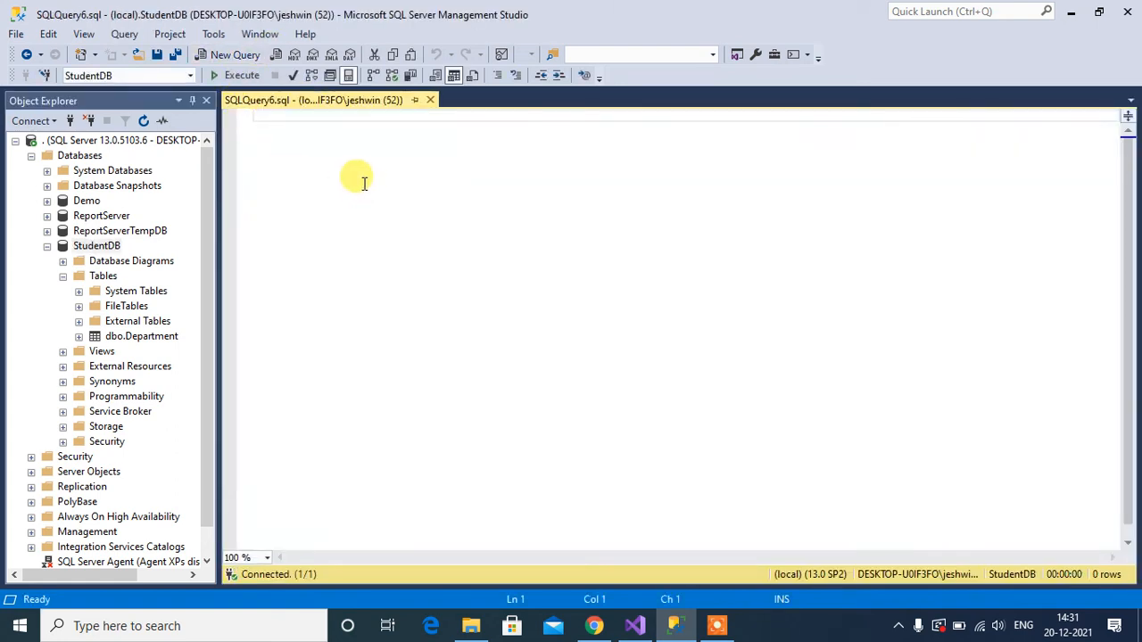
pyautogui.write('CREATE')
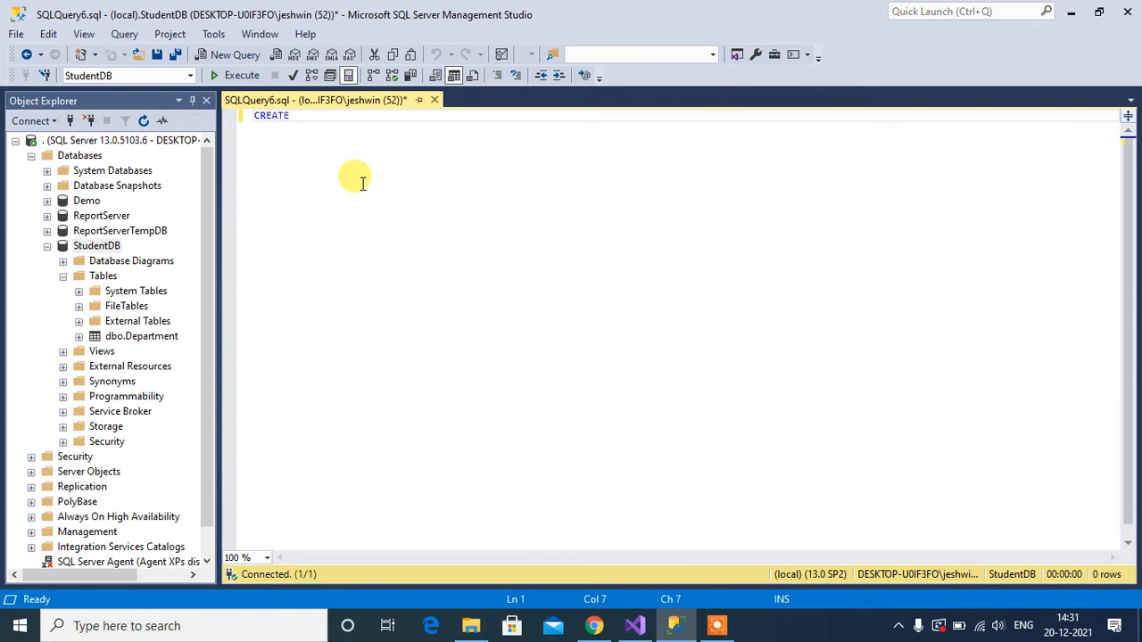
pyautogui.write('TABLE')
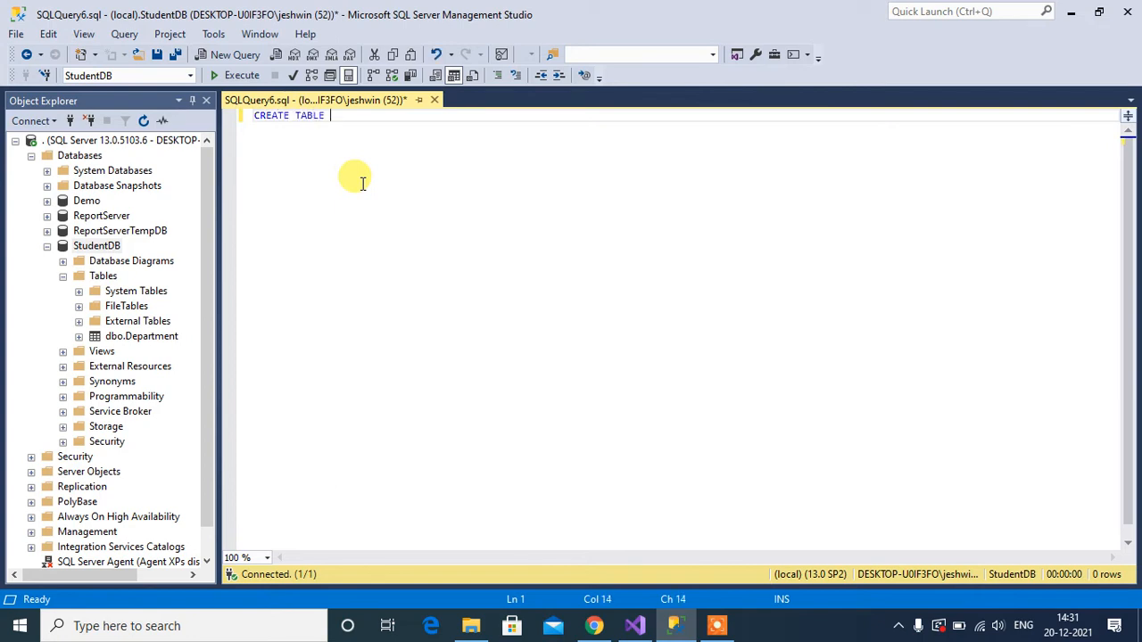
pyautogui.write('dbo.')
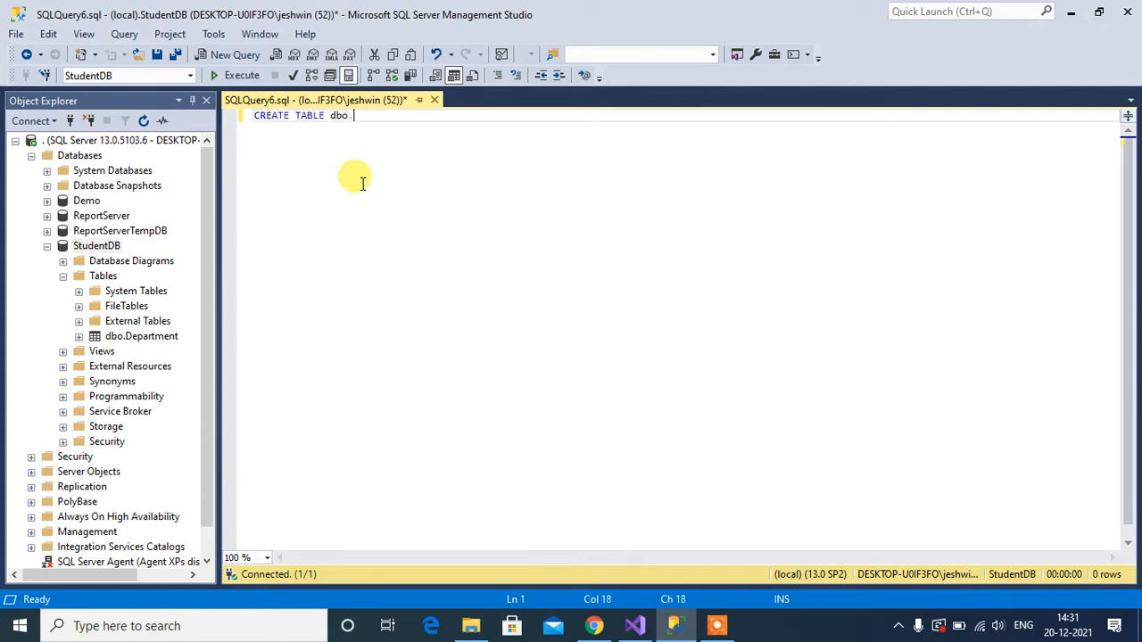
pyautogui.write('Student')
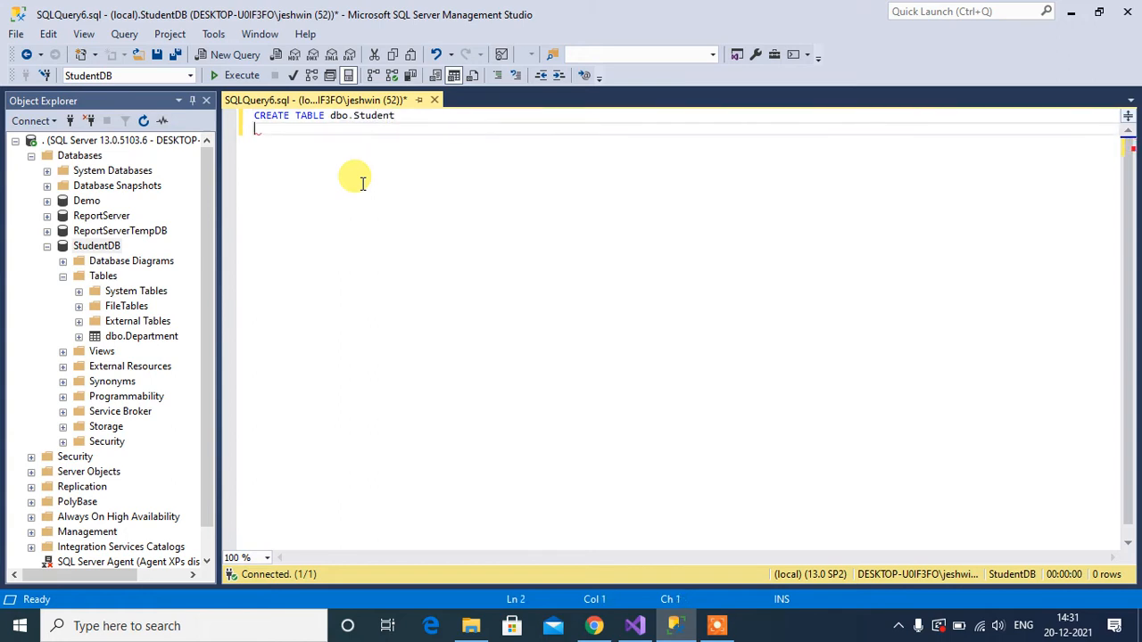
pyautogui.write('(')
pyautogui.write(')')
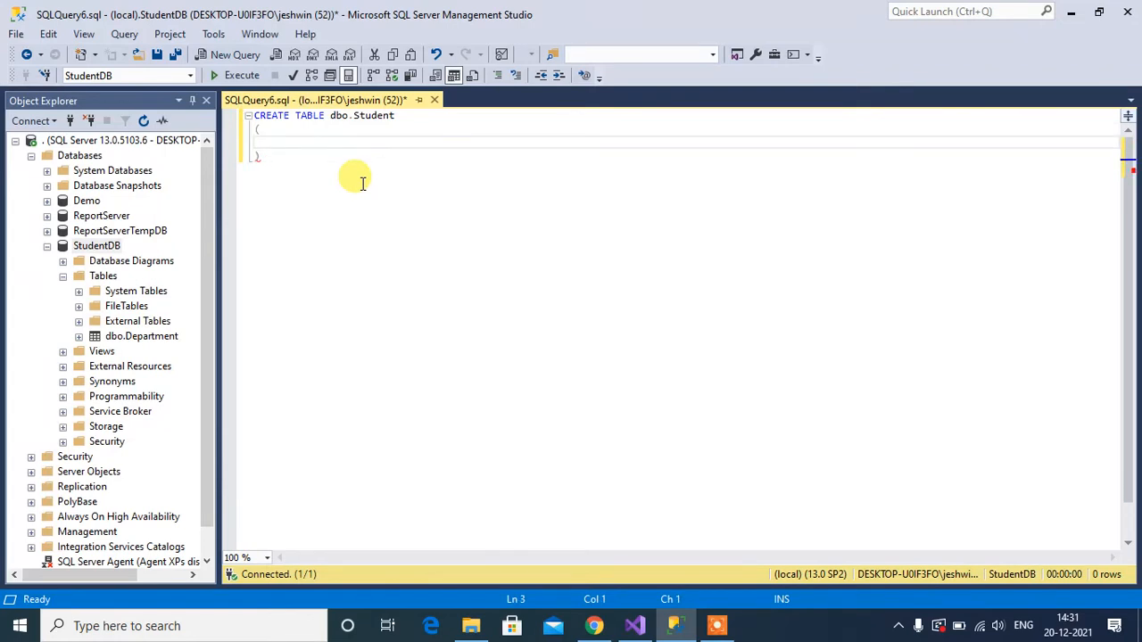
# Define the StudentID BIGINT IDENTITY(1,1) NOT NULL column.
pyautogui.write('Stud')
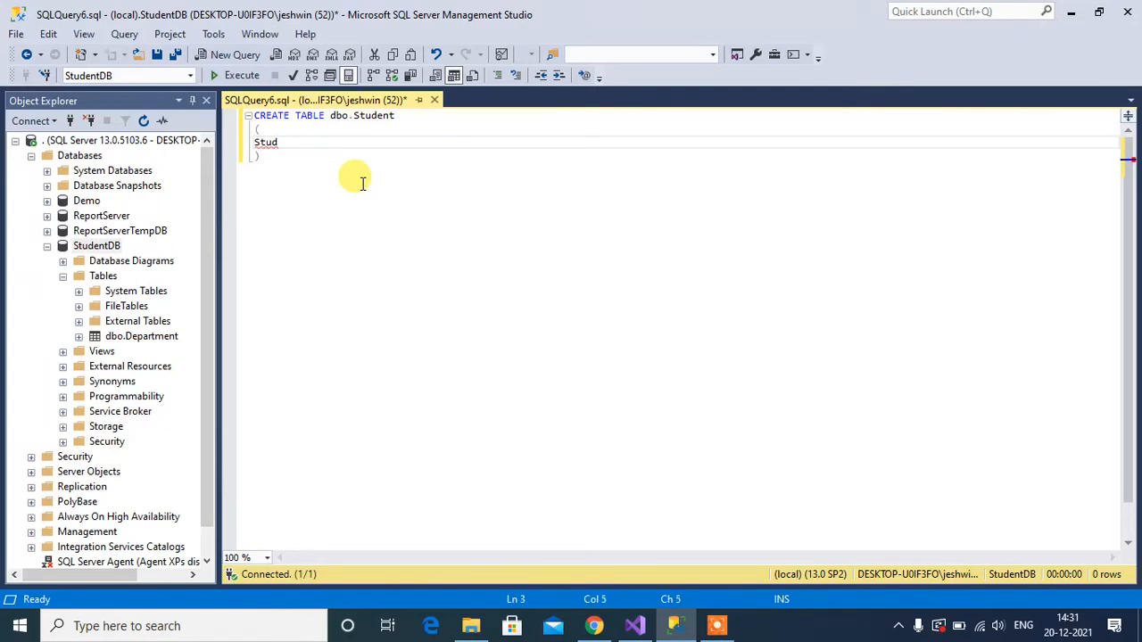
pyautogui.write('ent')
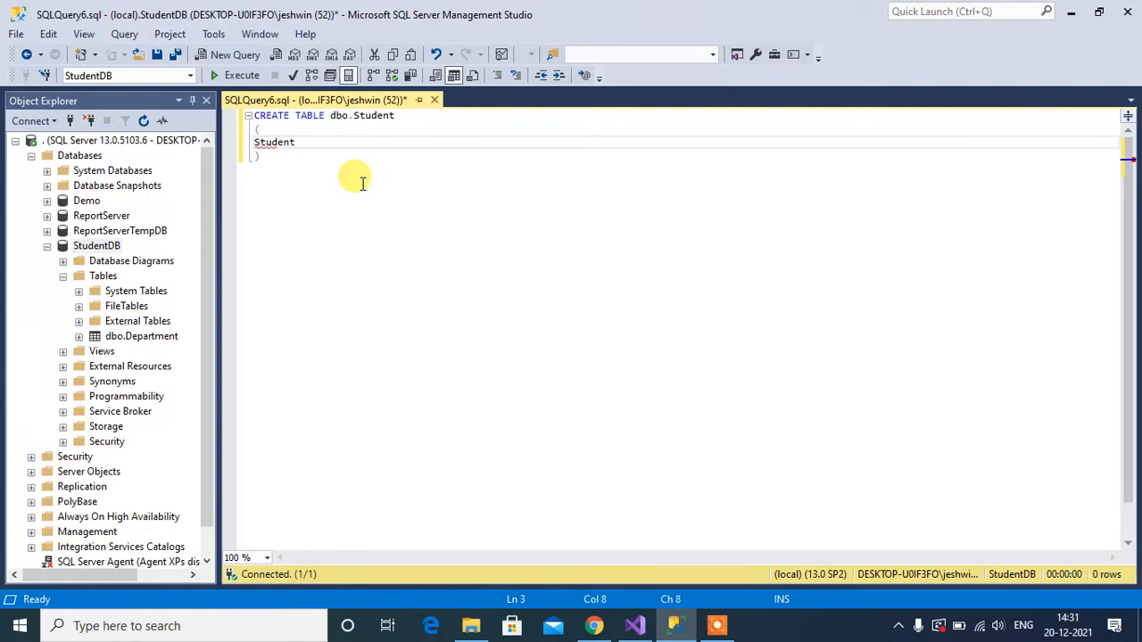
pyautogui.write('ID')
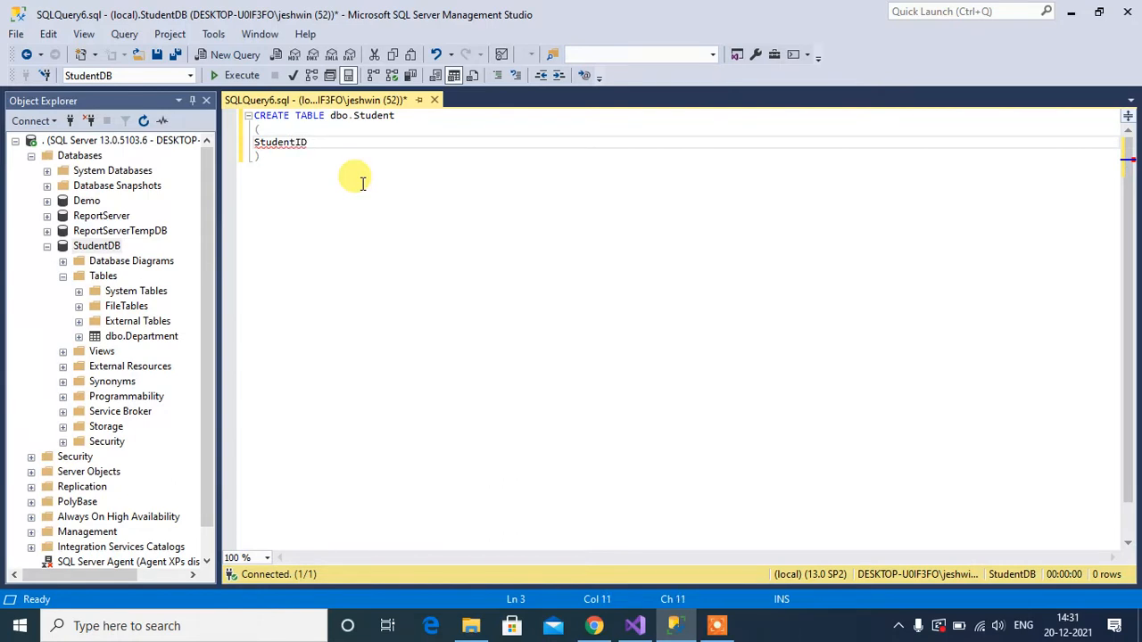
pyautogui.write('BIGINY')
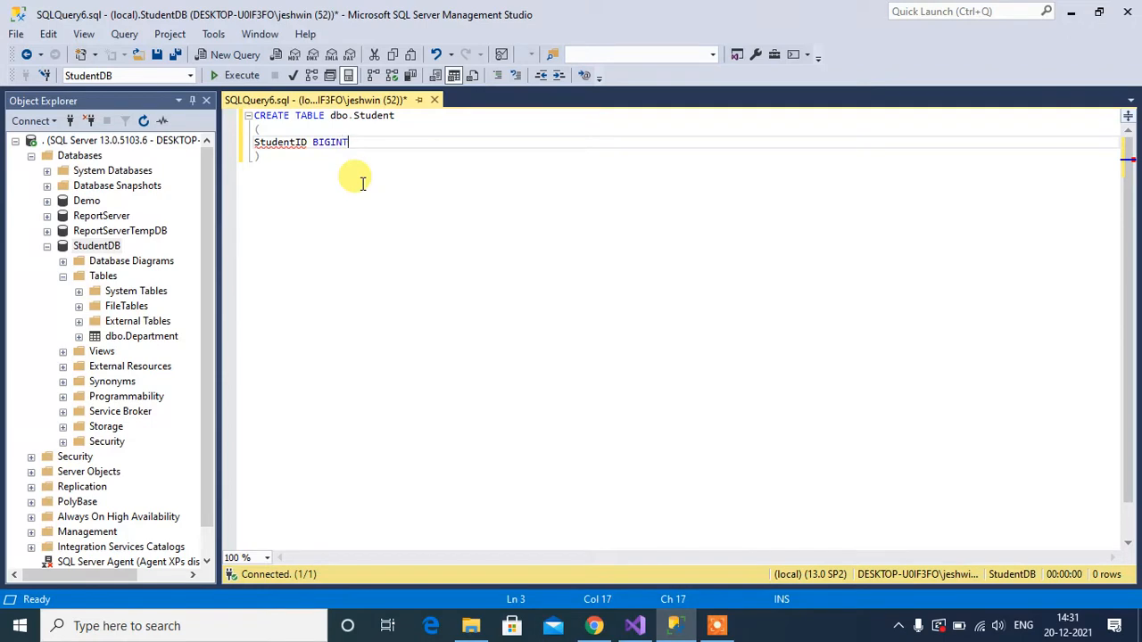
pyautogui.write('IDE')
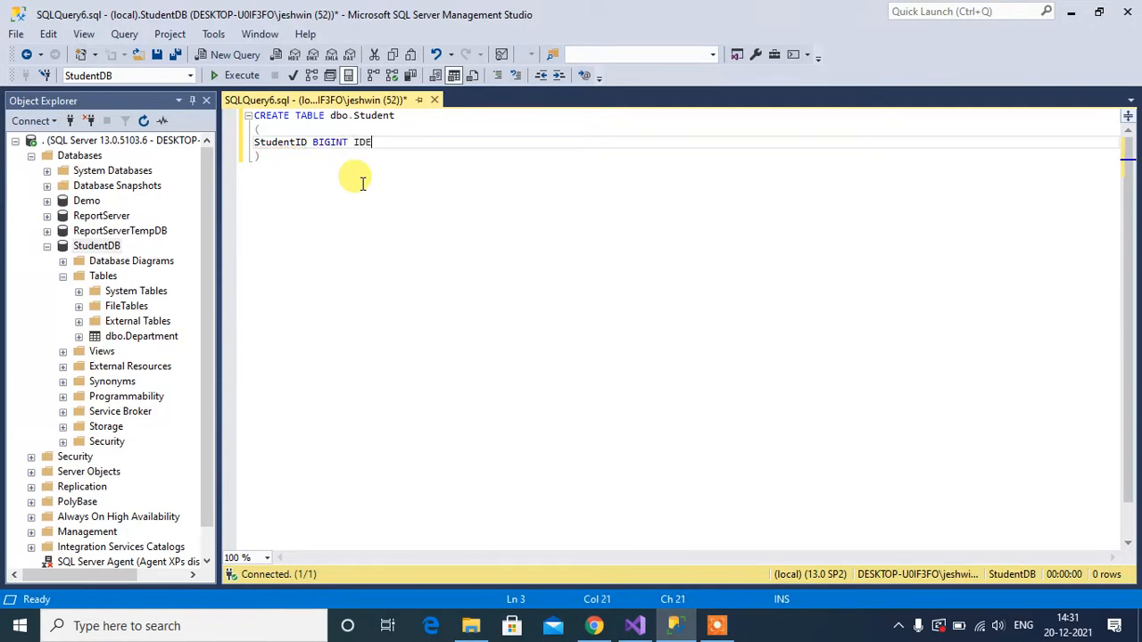
pyautogui.write('NTITY')
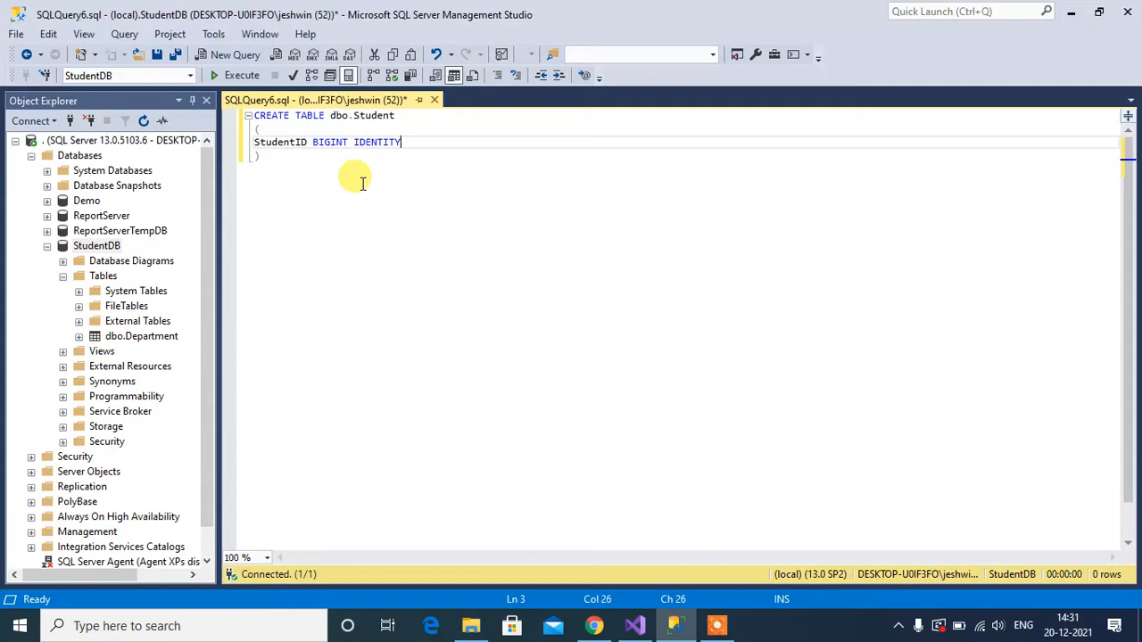
pyautogui.write('(1,1')
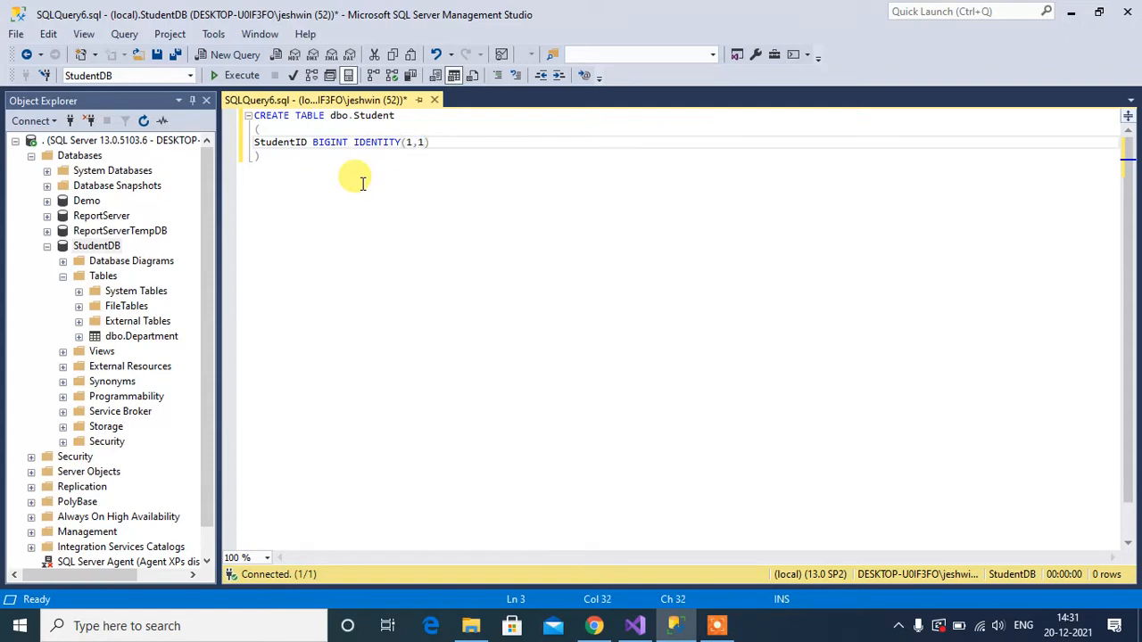
pyautogui.write('NOT NULL,')
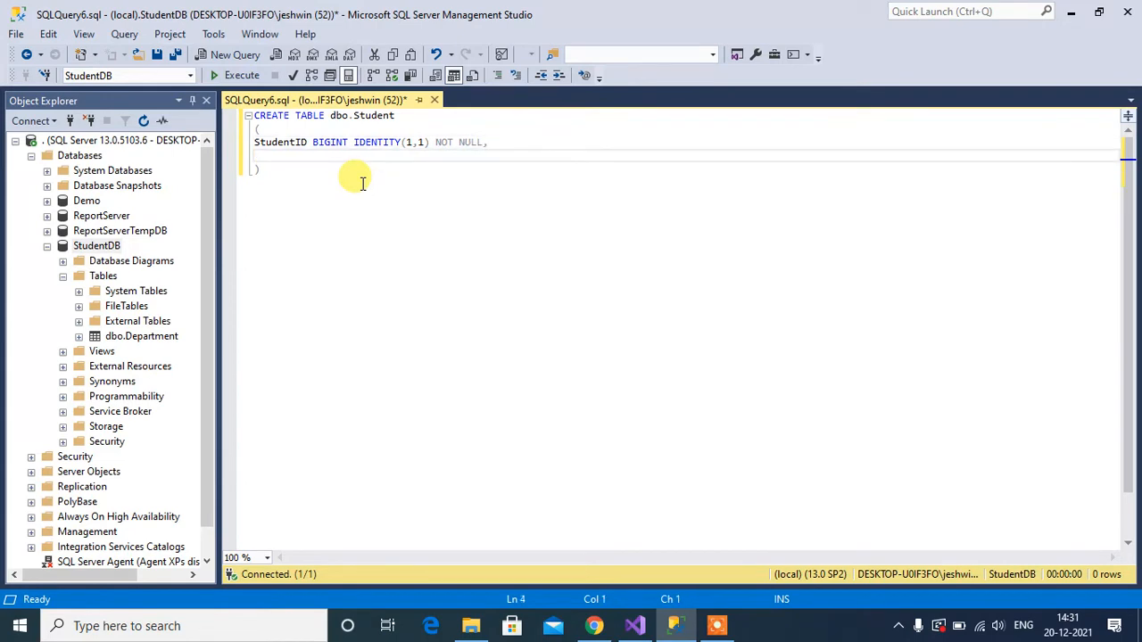
# Add StudentName, FatherName and Department columns as VARCHAR(300).
pyautogui.write('Student')
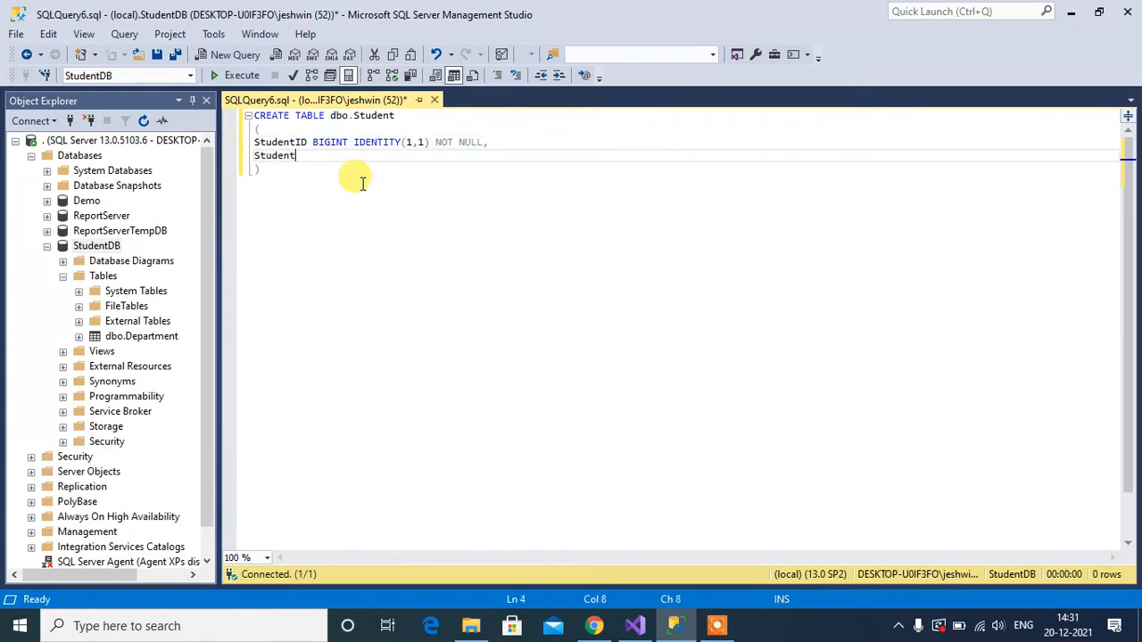
pyautogui.write('Name')
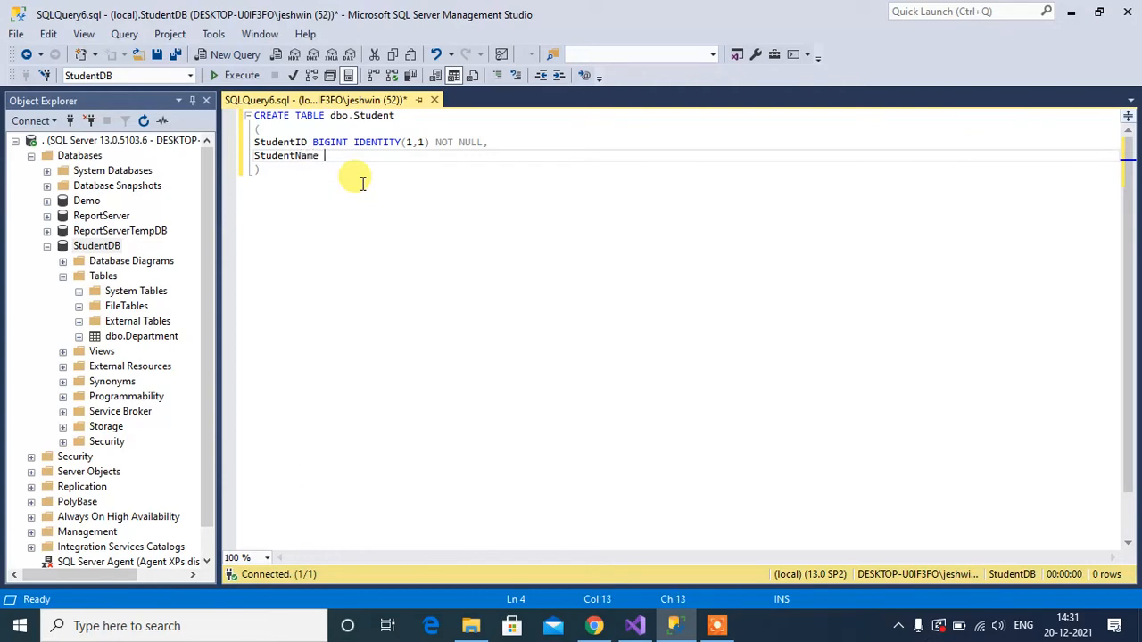
pyautogui.write('VARCHA')
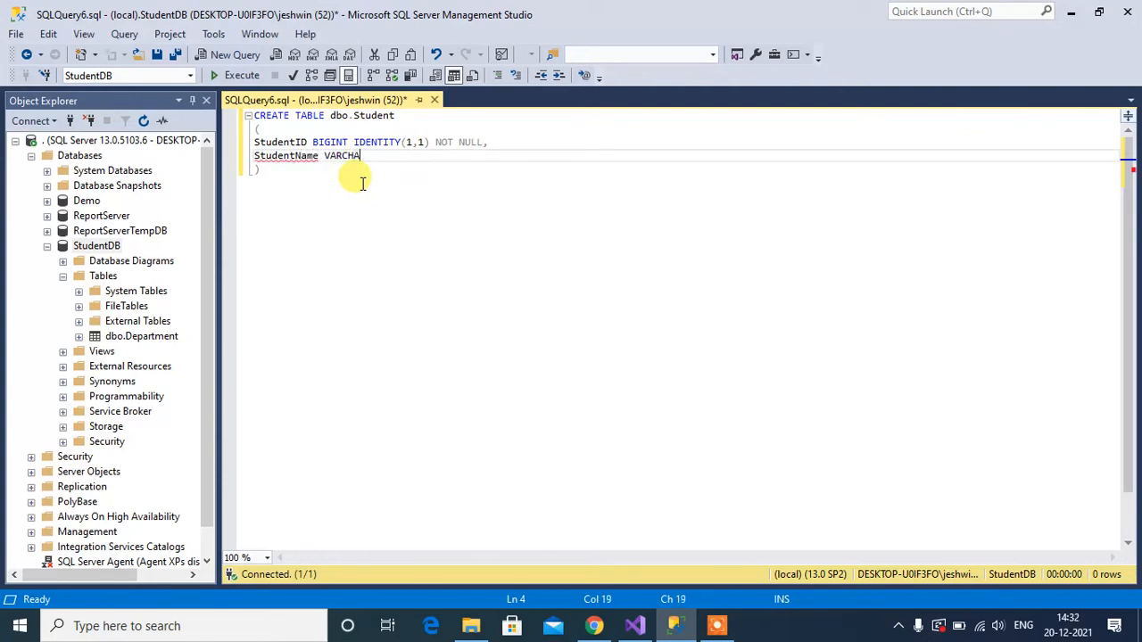
pyautogui.write('R(300),')
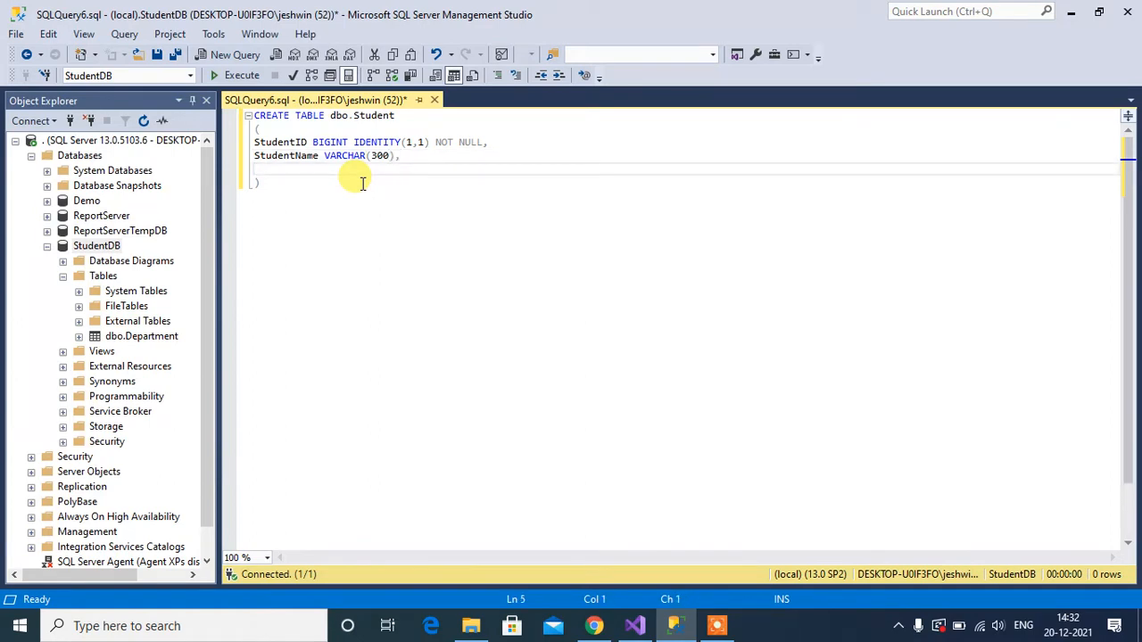
pyautogui.write('Fathe')
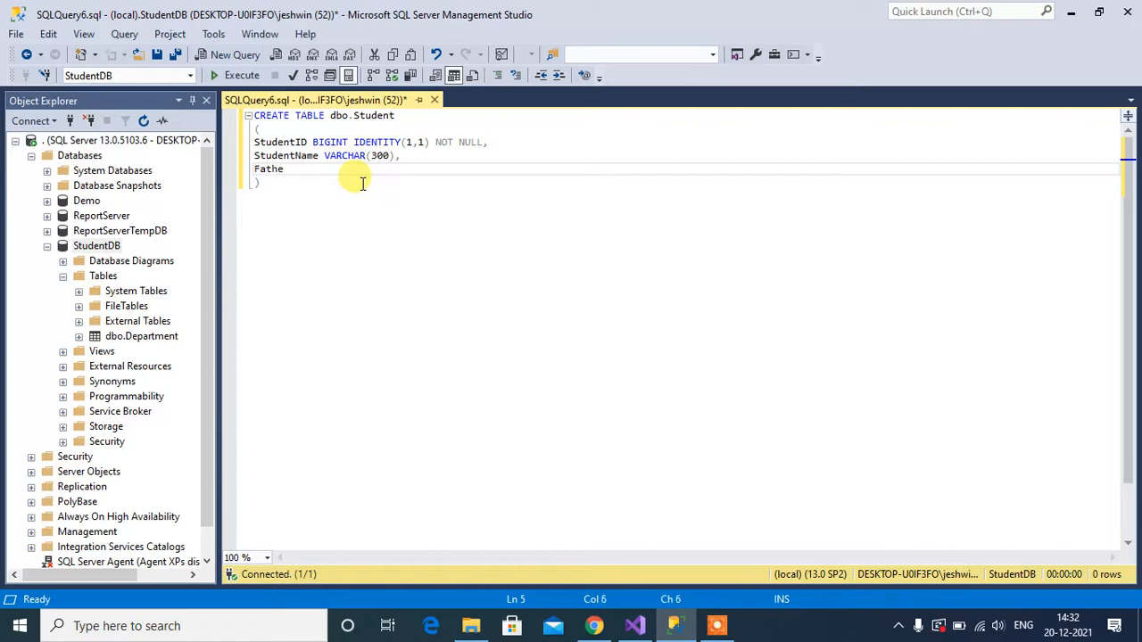
pyautogui.write('rName')
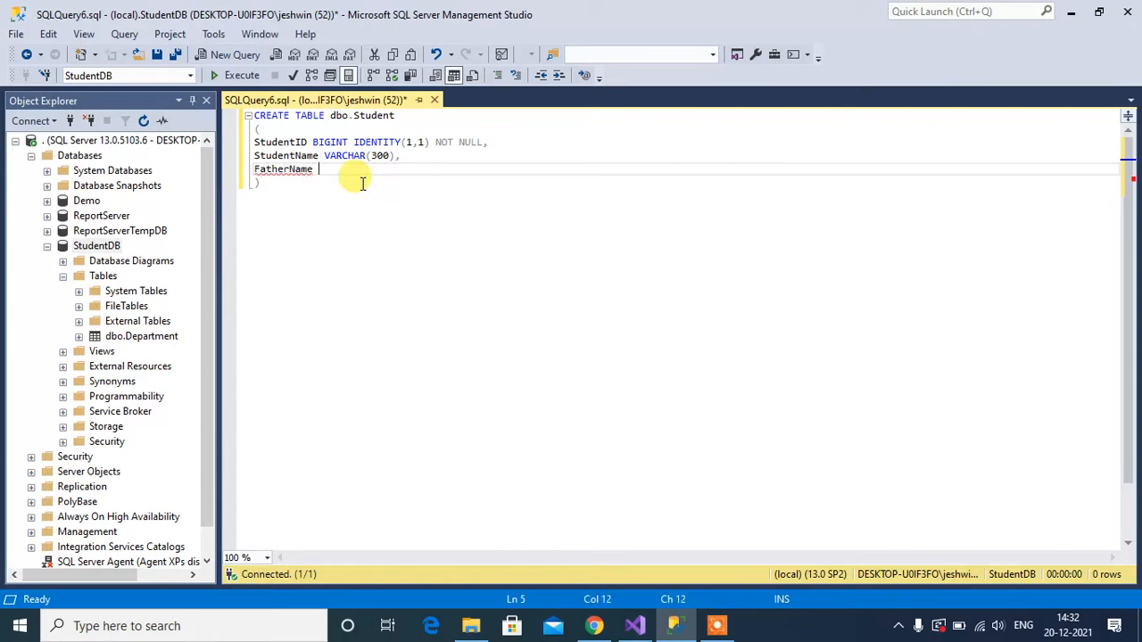
pyautogui.write('VARCHAR(')
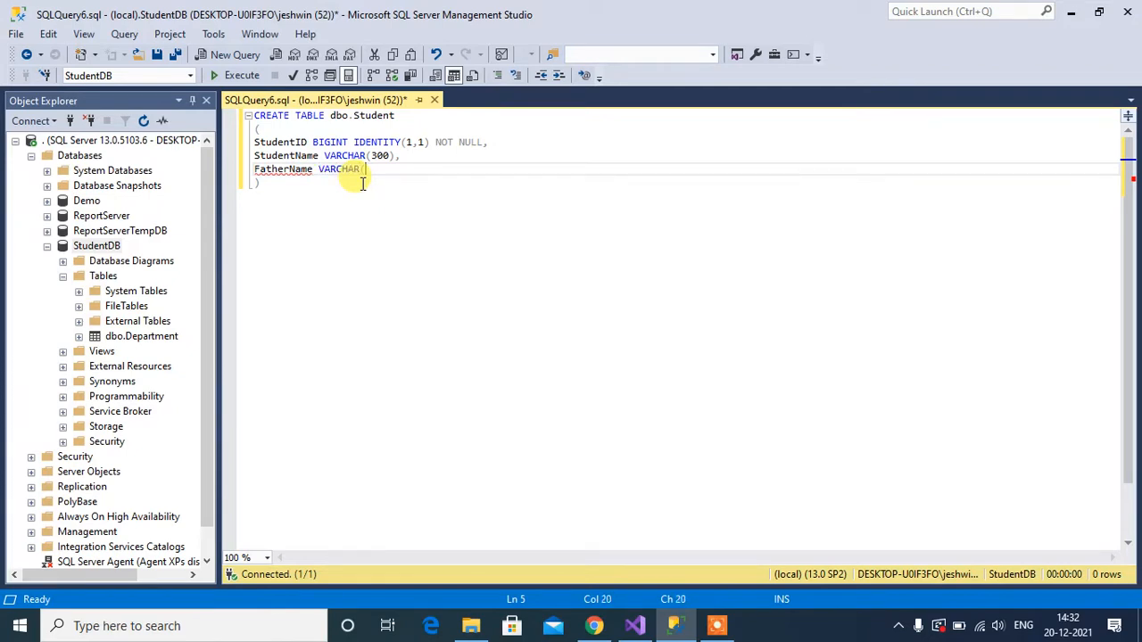
pyautogui.write('300),')
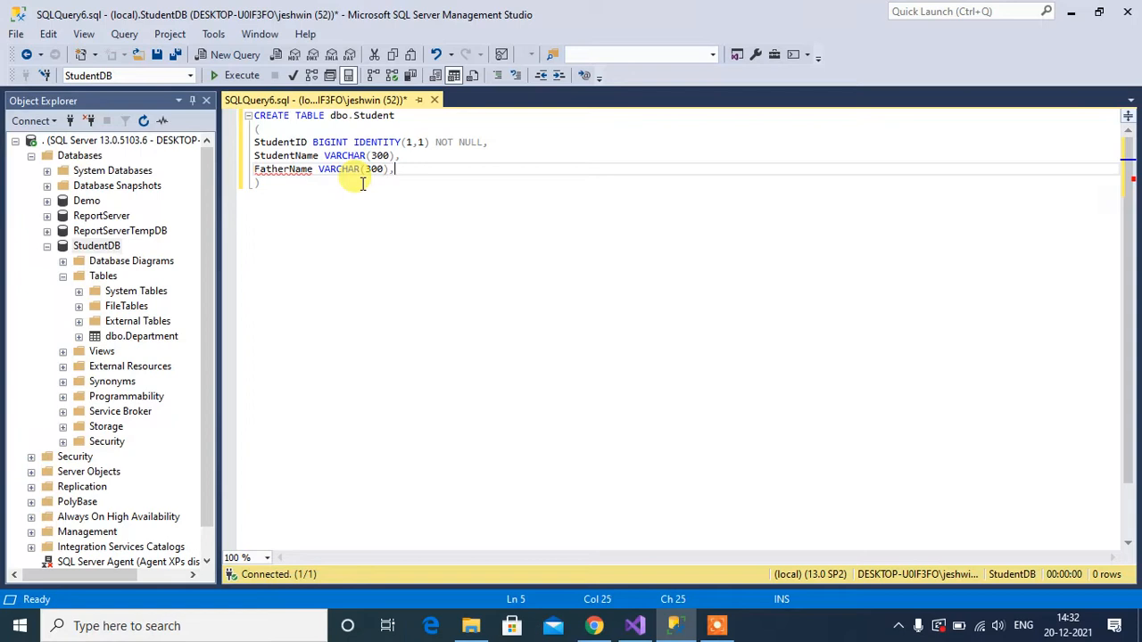
pyautogui.write('D')
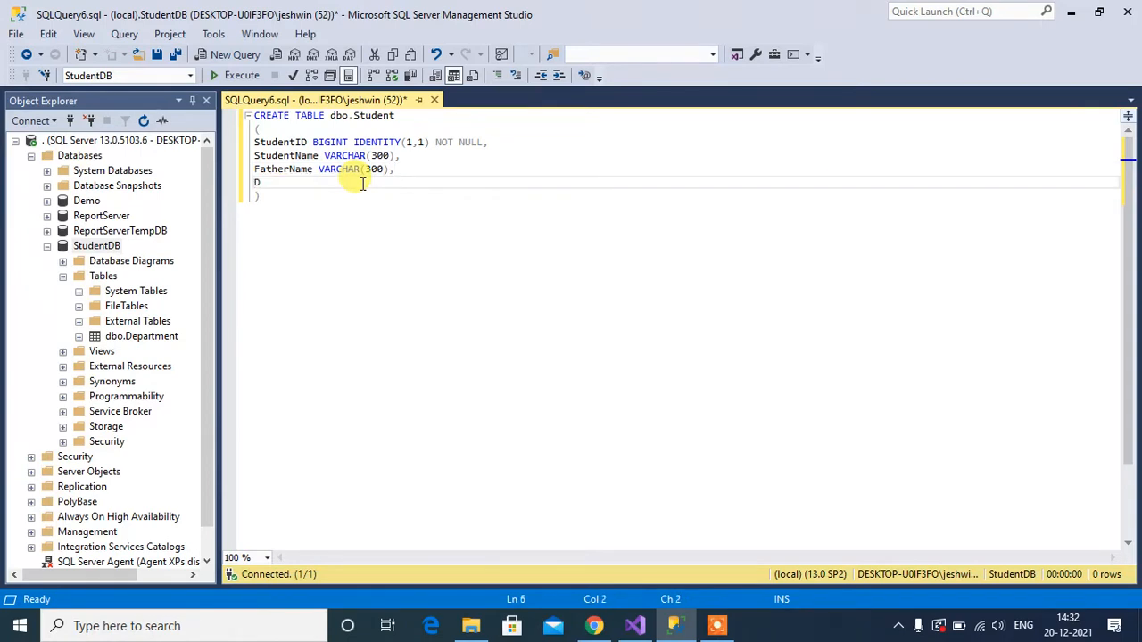
pyautogui.write('epartment')
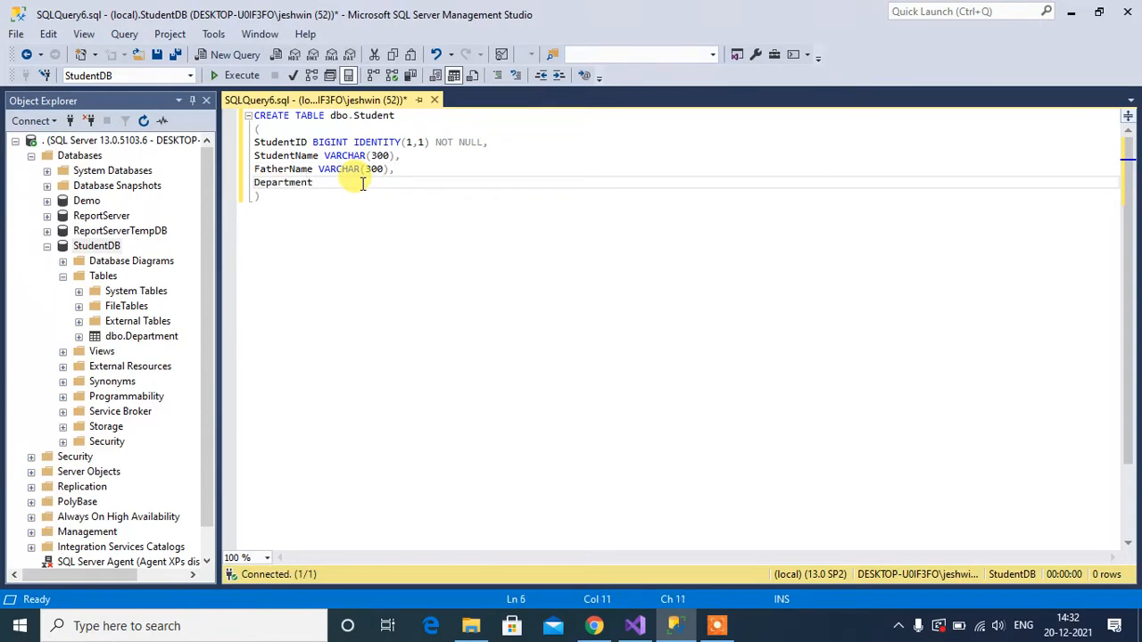
pyautogui.write('VARCH')
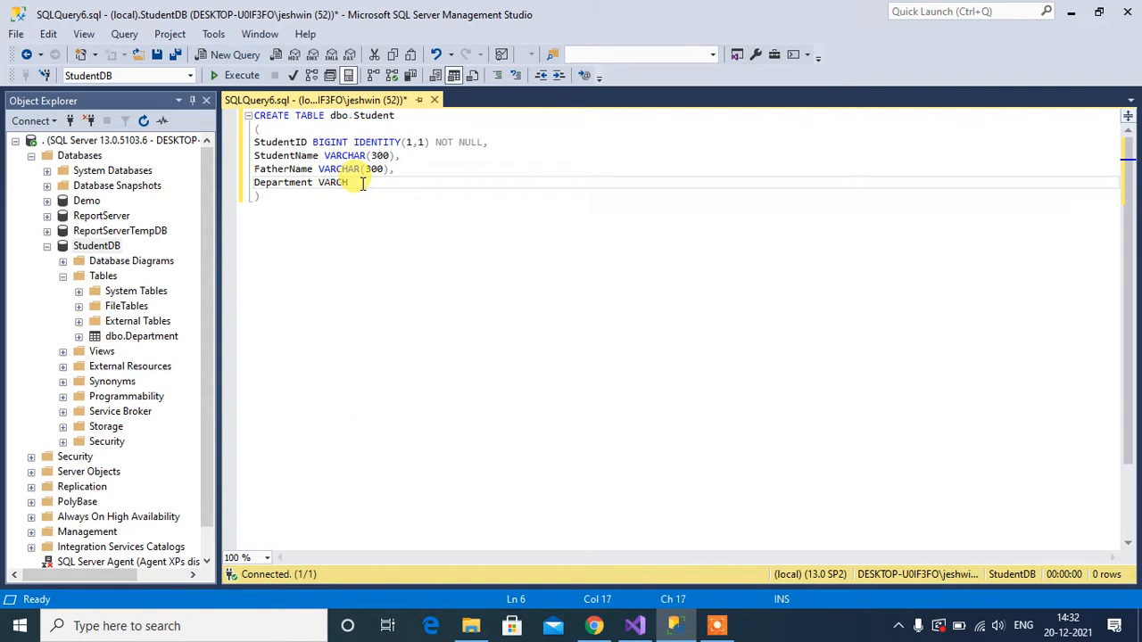
pyautogui.write('(300')
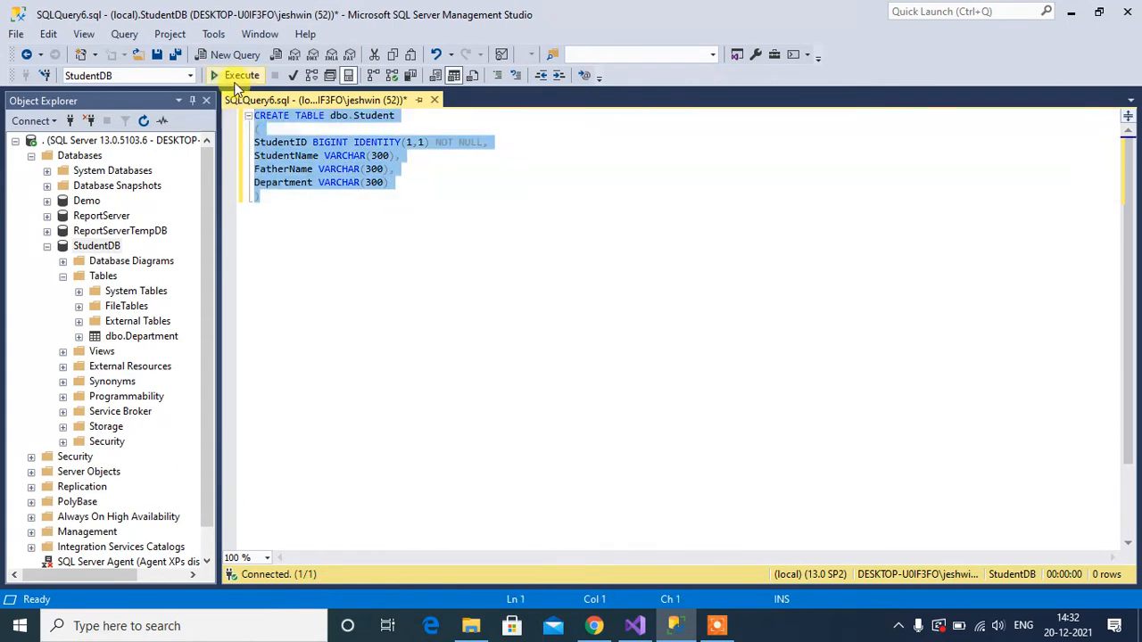
# Run the CREATE TABLE script, query SELECT * FROM dbo.Student, and begin an INSERT.
pyautogui.click(235, 75)
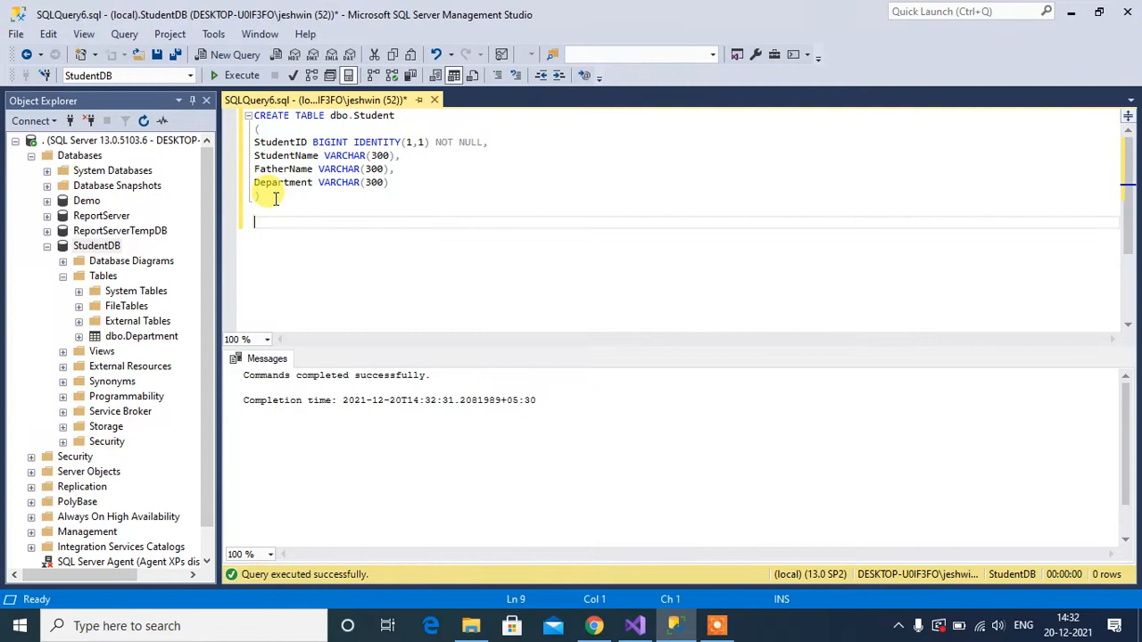
pyautogui.write('SELECT * FROM')
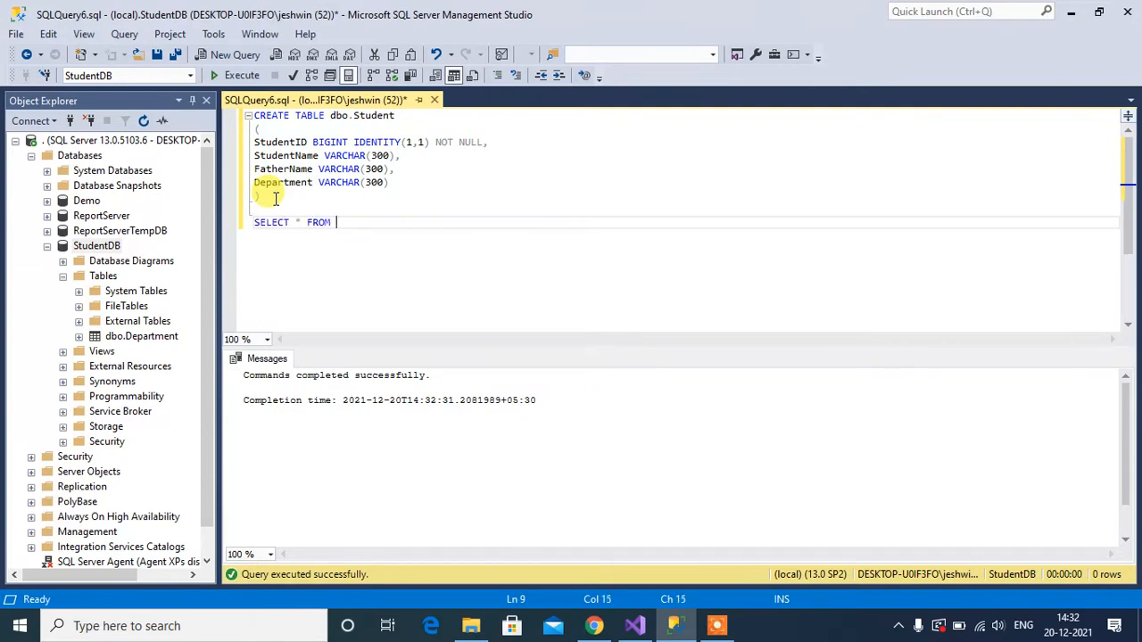
pyautogui.write('dbo')
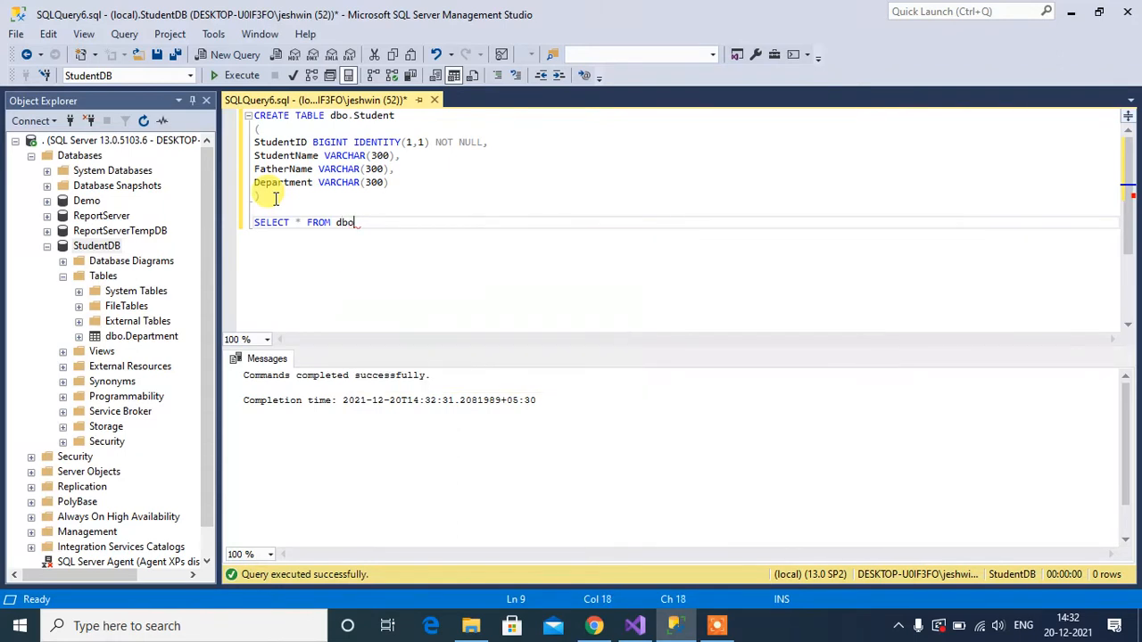
pyautogui.write('.Student')
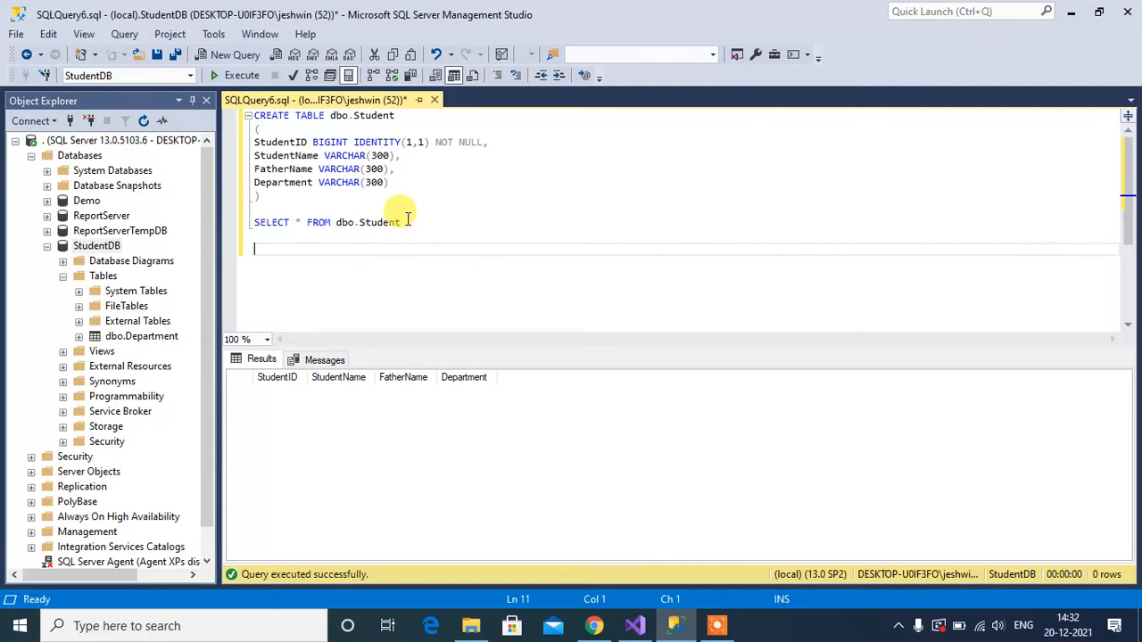
pyautogui.write('INSERT INTO')
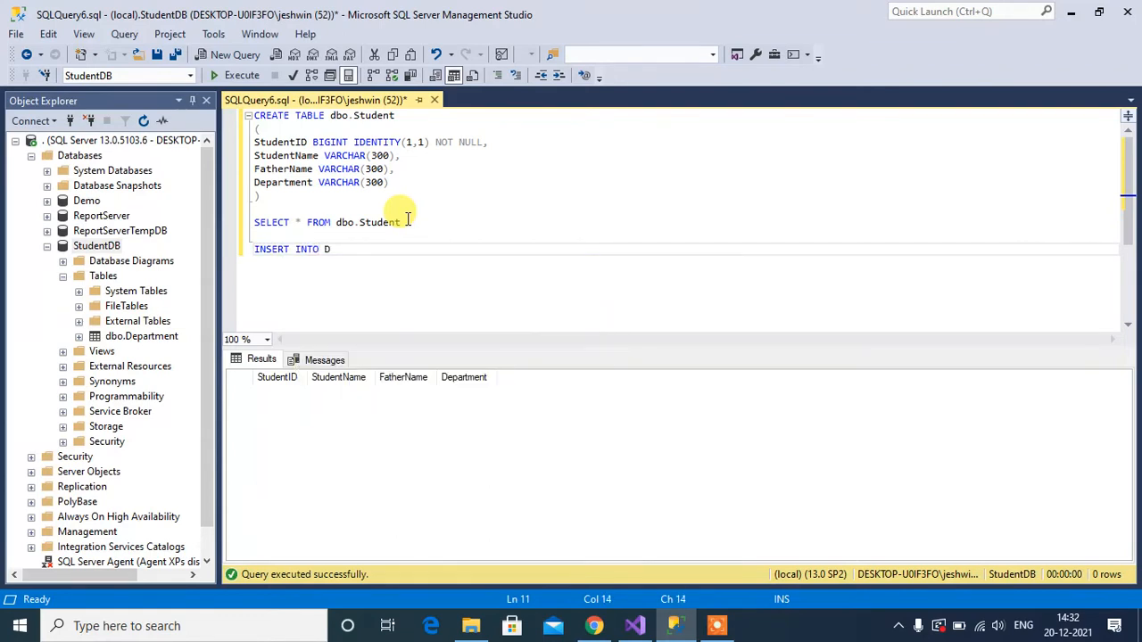
# Write INSERT INTO dbo.Student VALUES ('Sam','Bob','Physics') and select that line.
pyautogui.write('DBO')
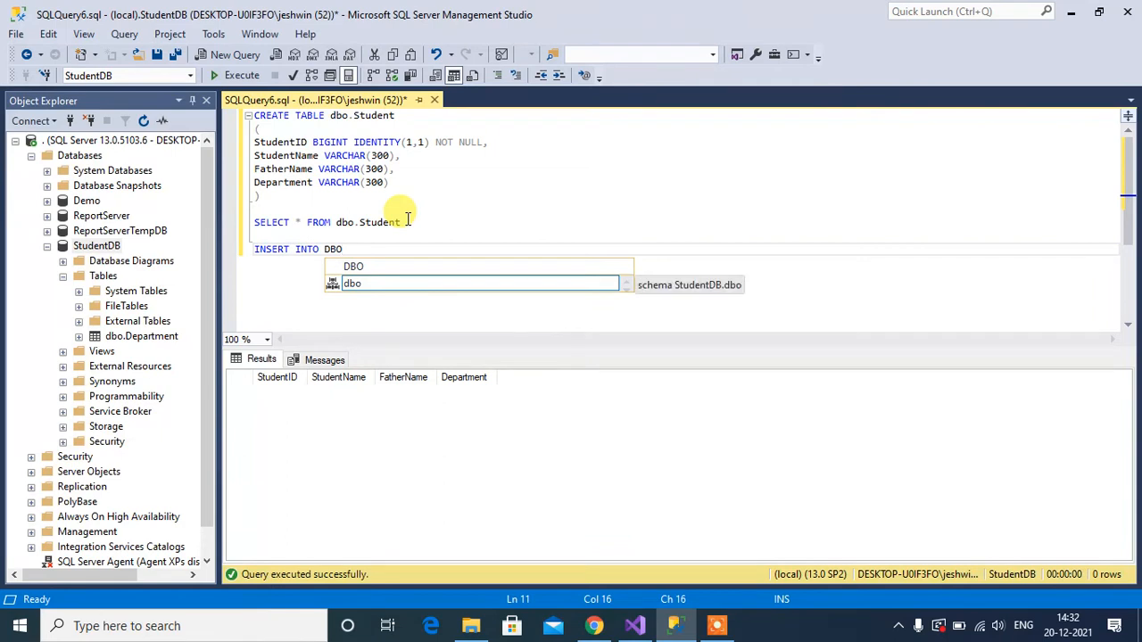
pyautogui.write('st')
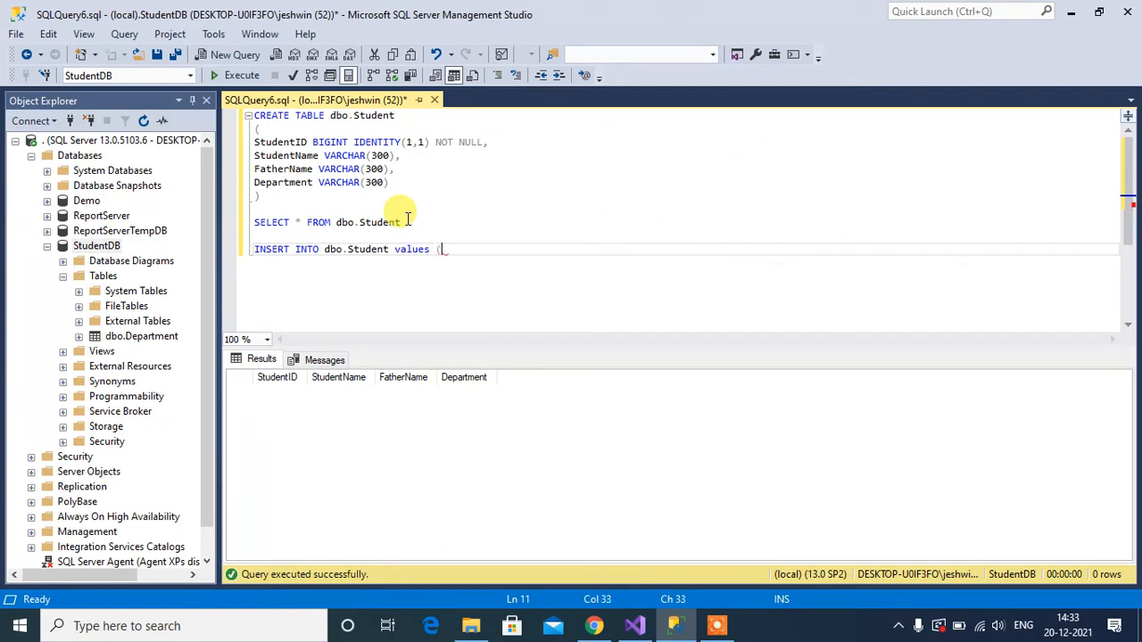
pyautogui.write(')')
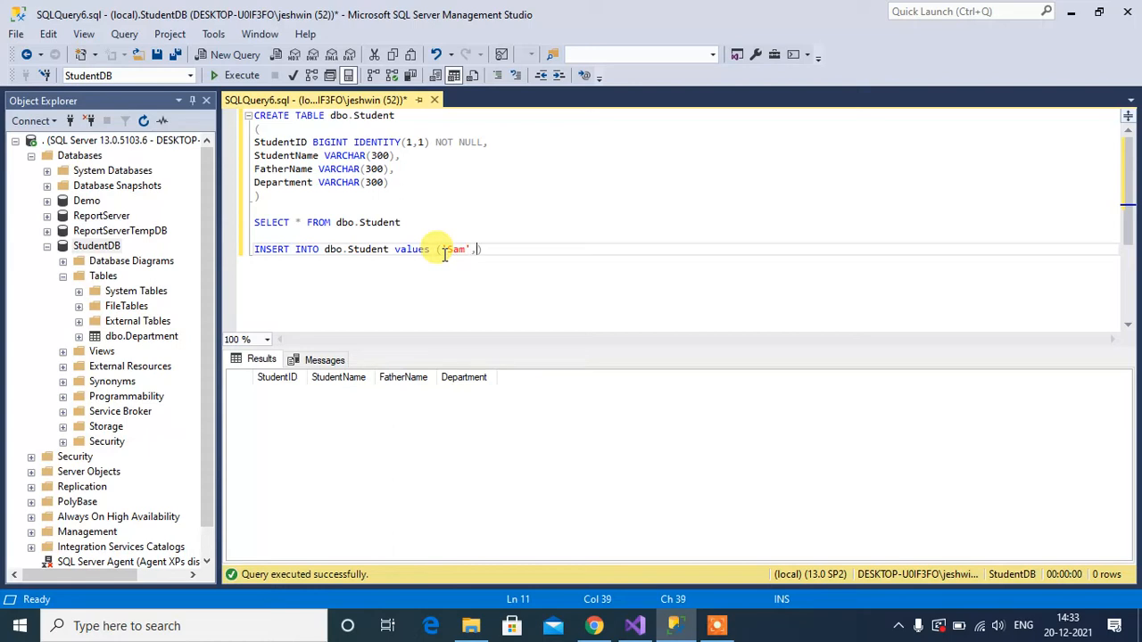
pyautogui.write("'B'")
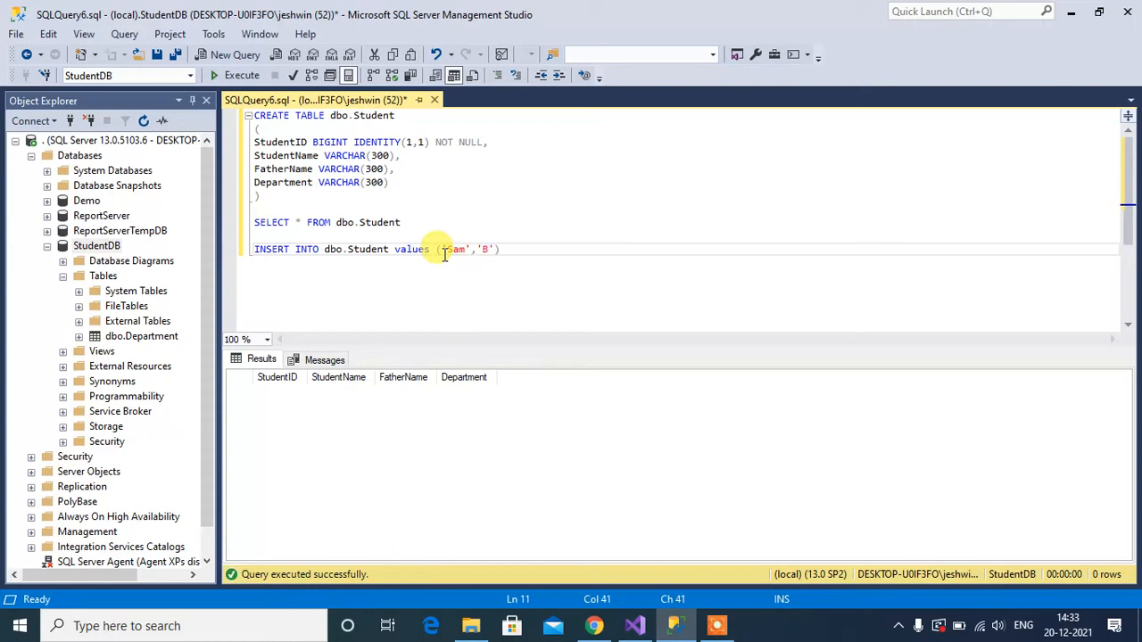
pyautogui.write('Bob')
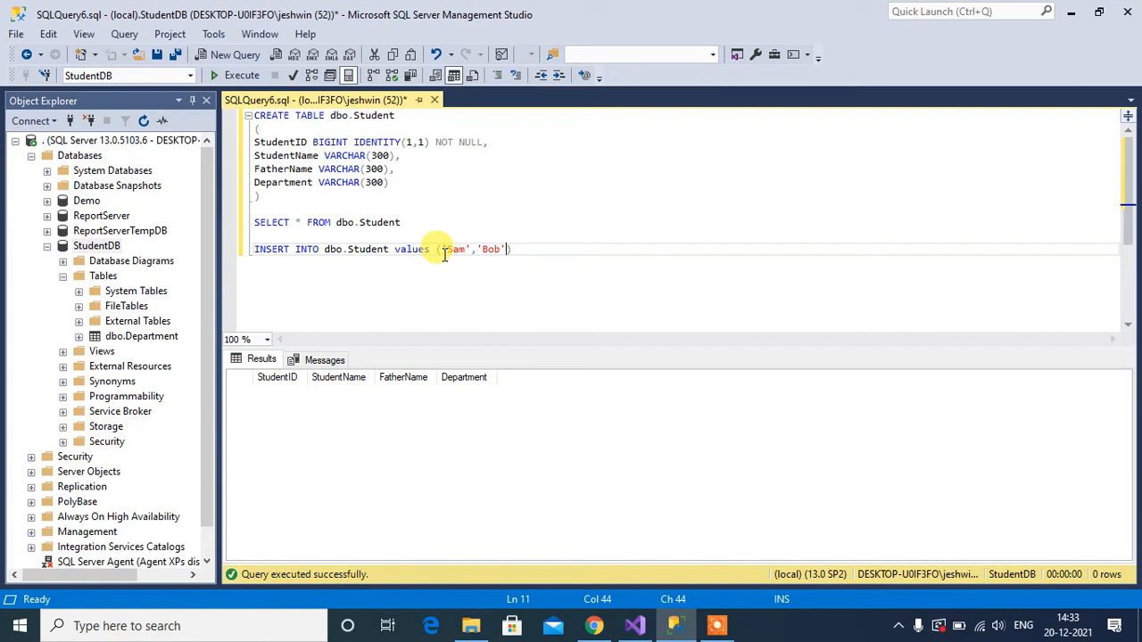
pyautogui.write(",''")
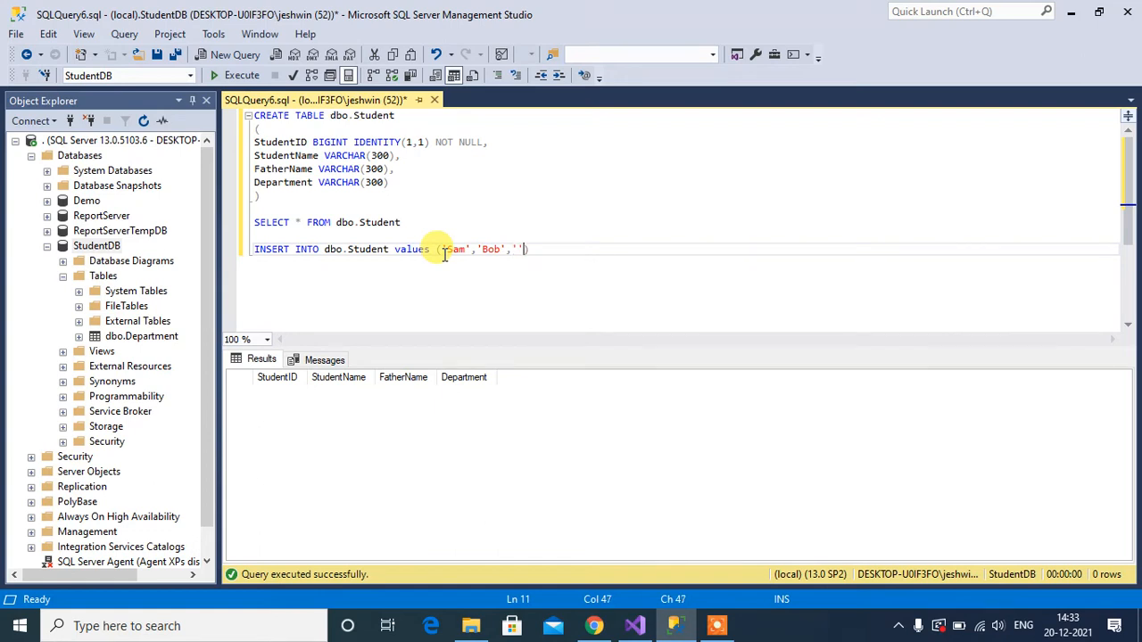
pyautogui.write('Physi')
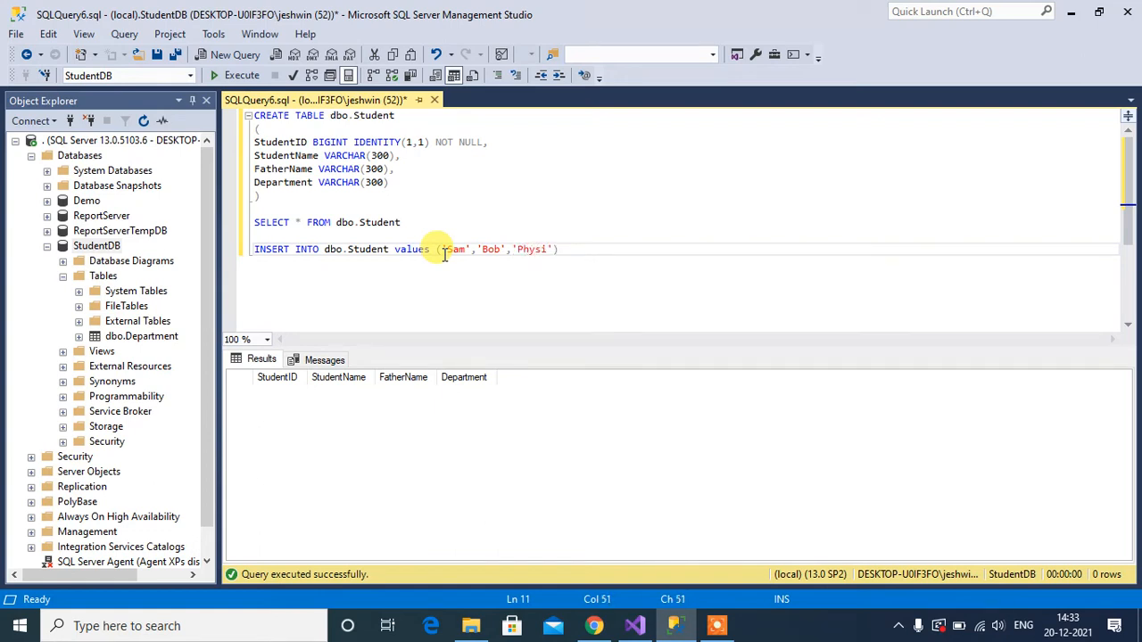
pyautogui.tripleClick(411, 249)
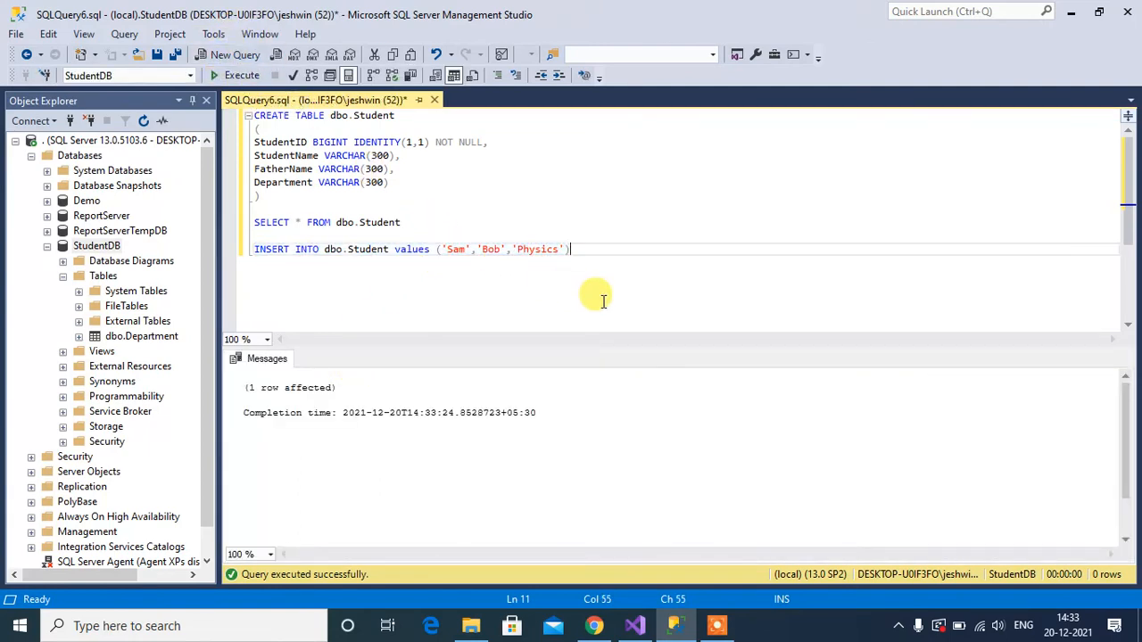
# Insert the Ram, Babu, Chemistry row, then rerun the SELECT listing both students.
pyautogui.doubleClick(455, 249)
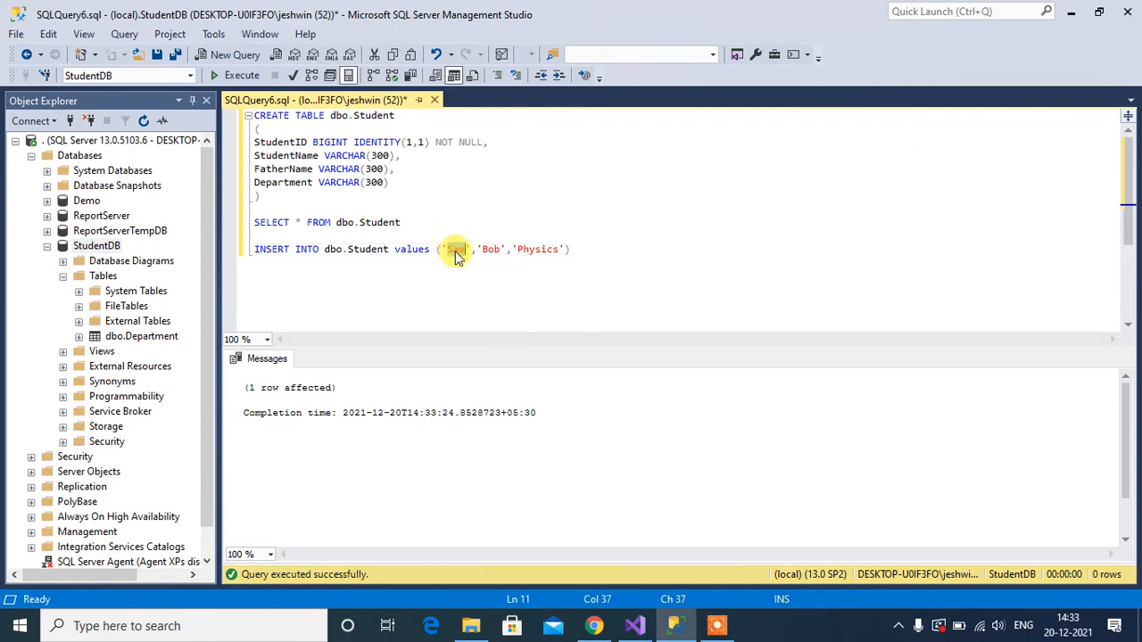
pyautogui.write('Ram')
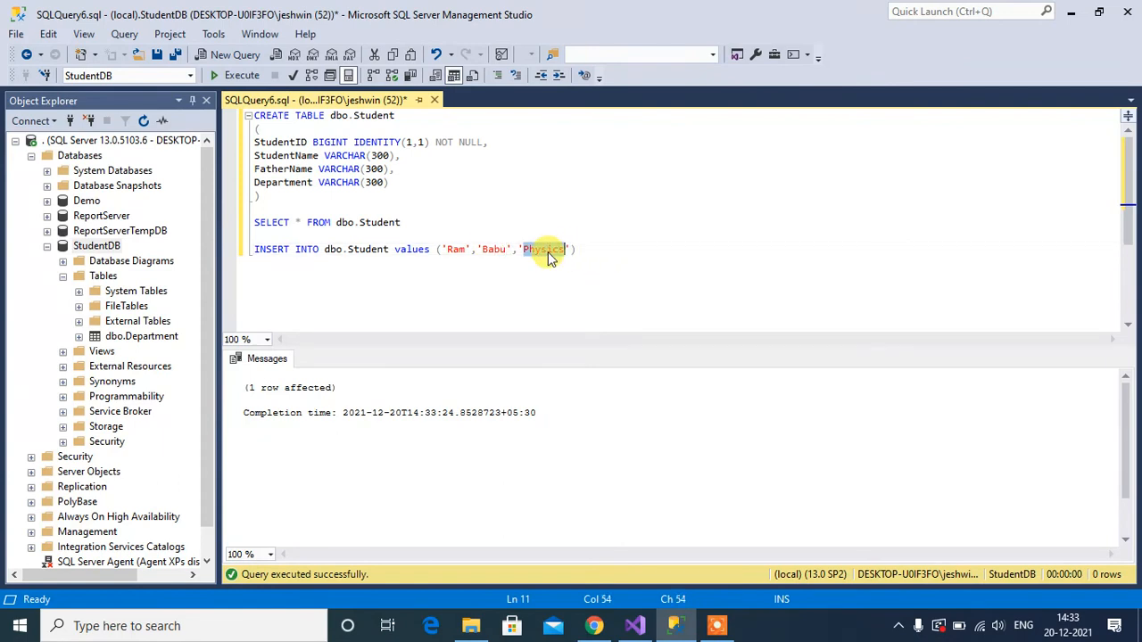
pyautogui.write('Chemistry')
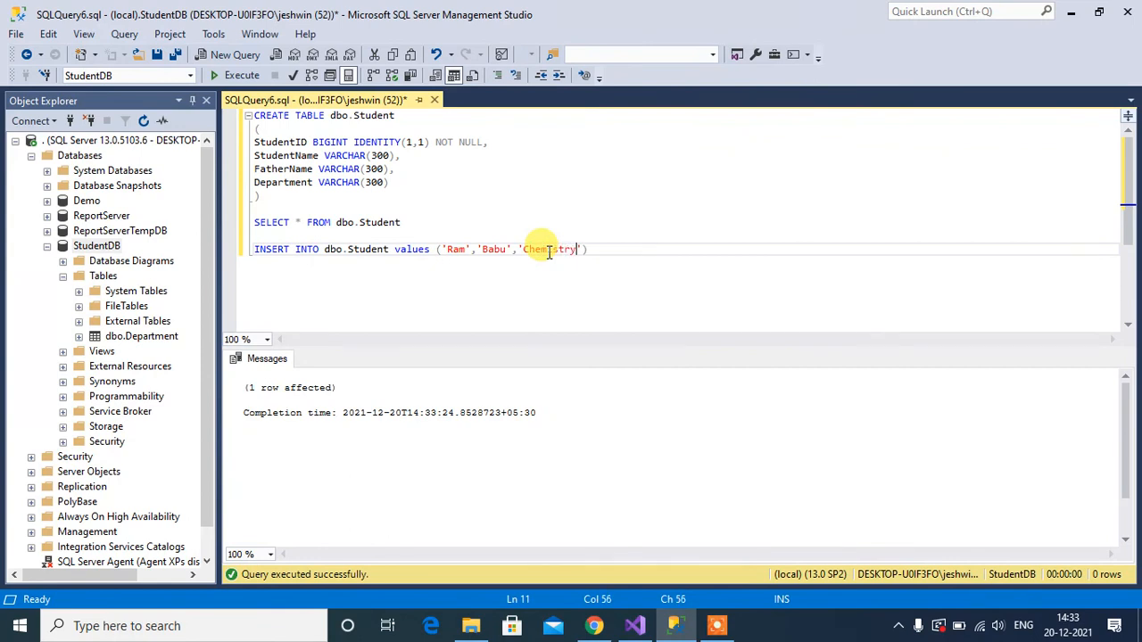
pyautogui.tripleClick(419, 248)
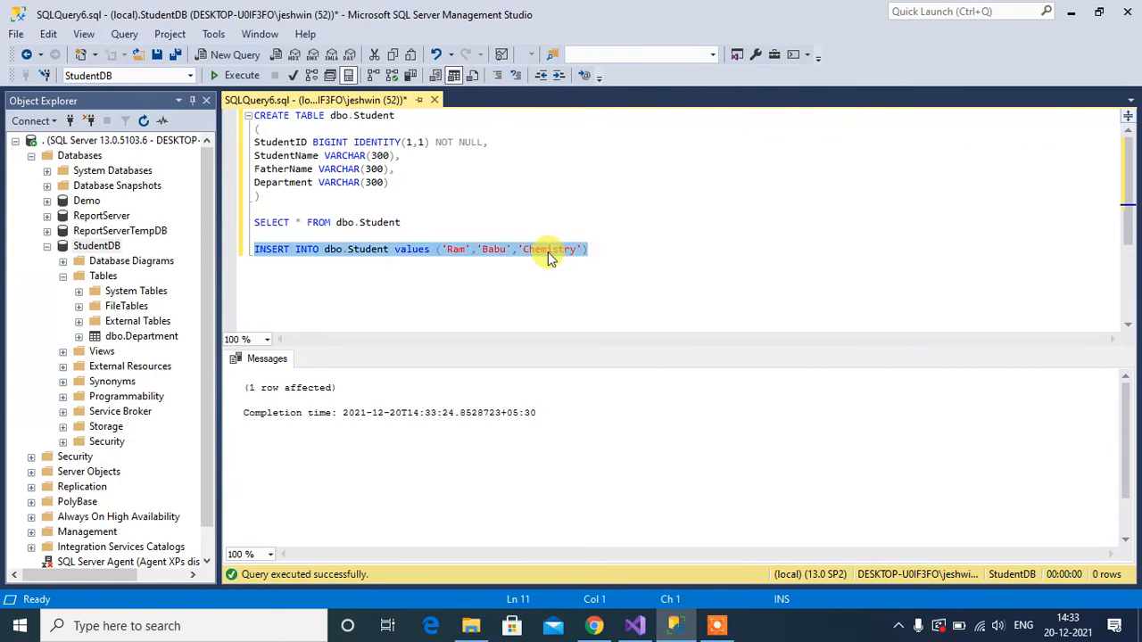
pyautogui.click(236, 75)
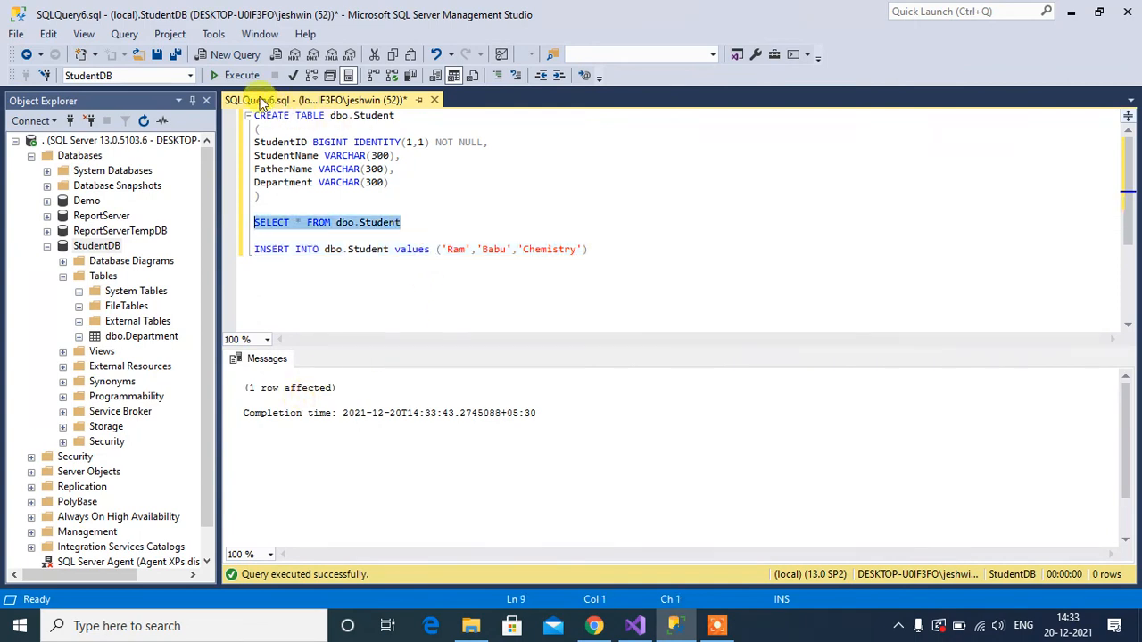
pyautogui.click(241, 75)
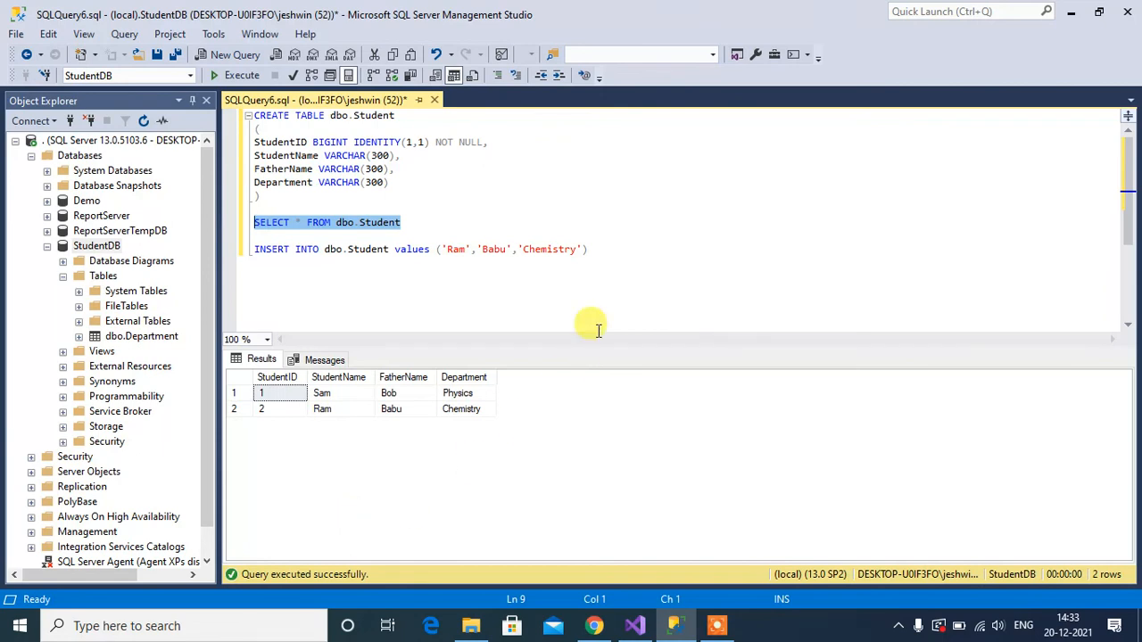